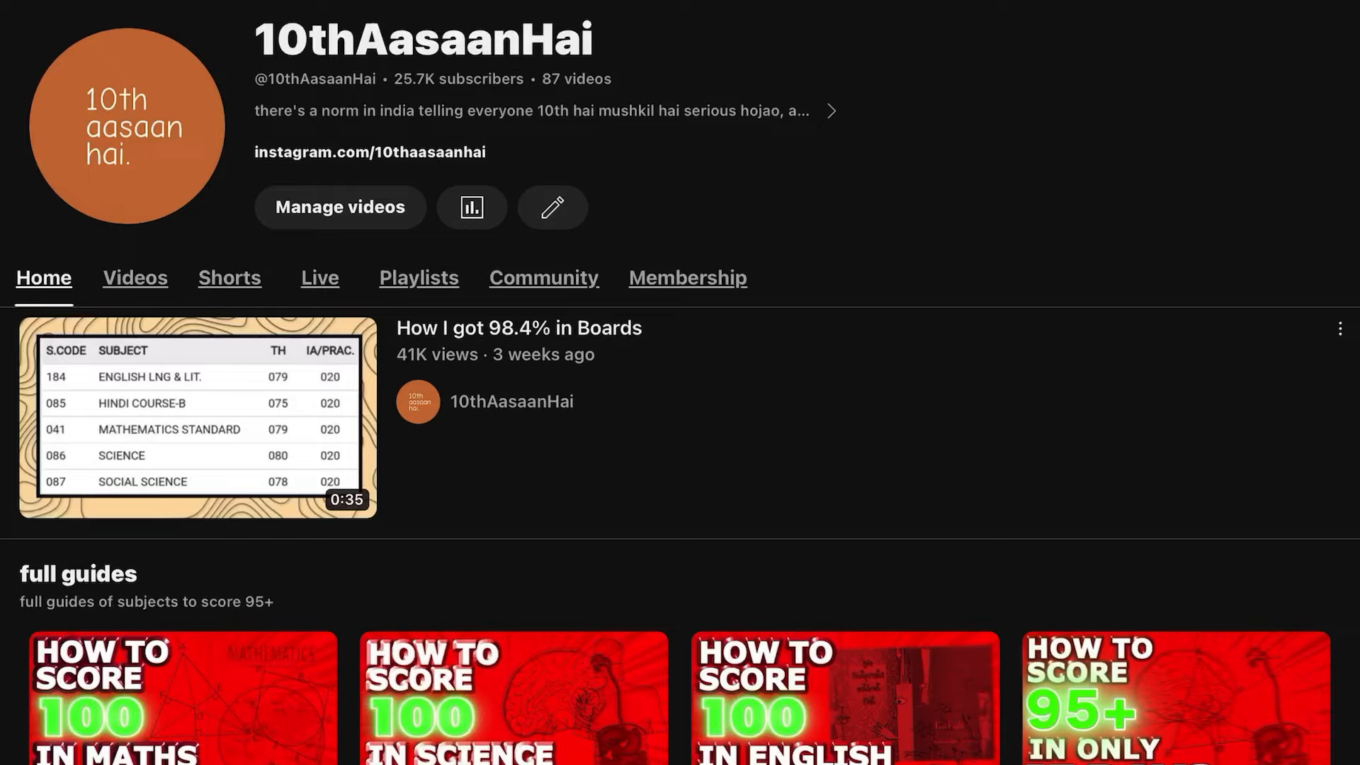
pyautogui.scroll(-3)
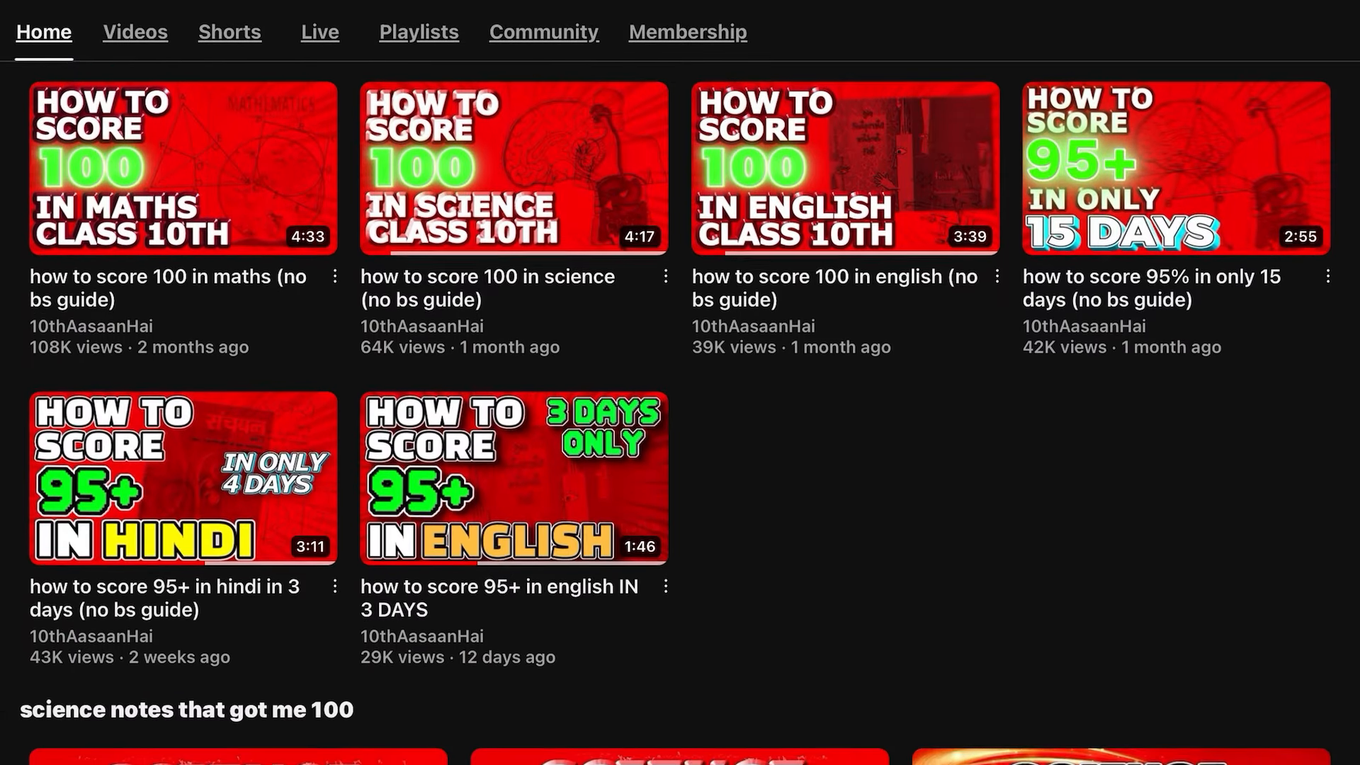
pyautogui.scroll(-3)
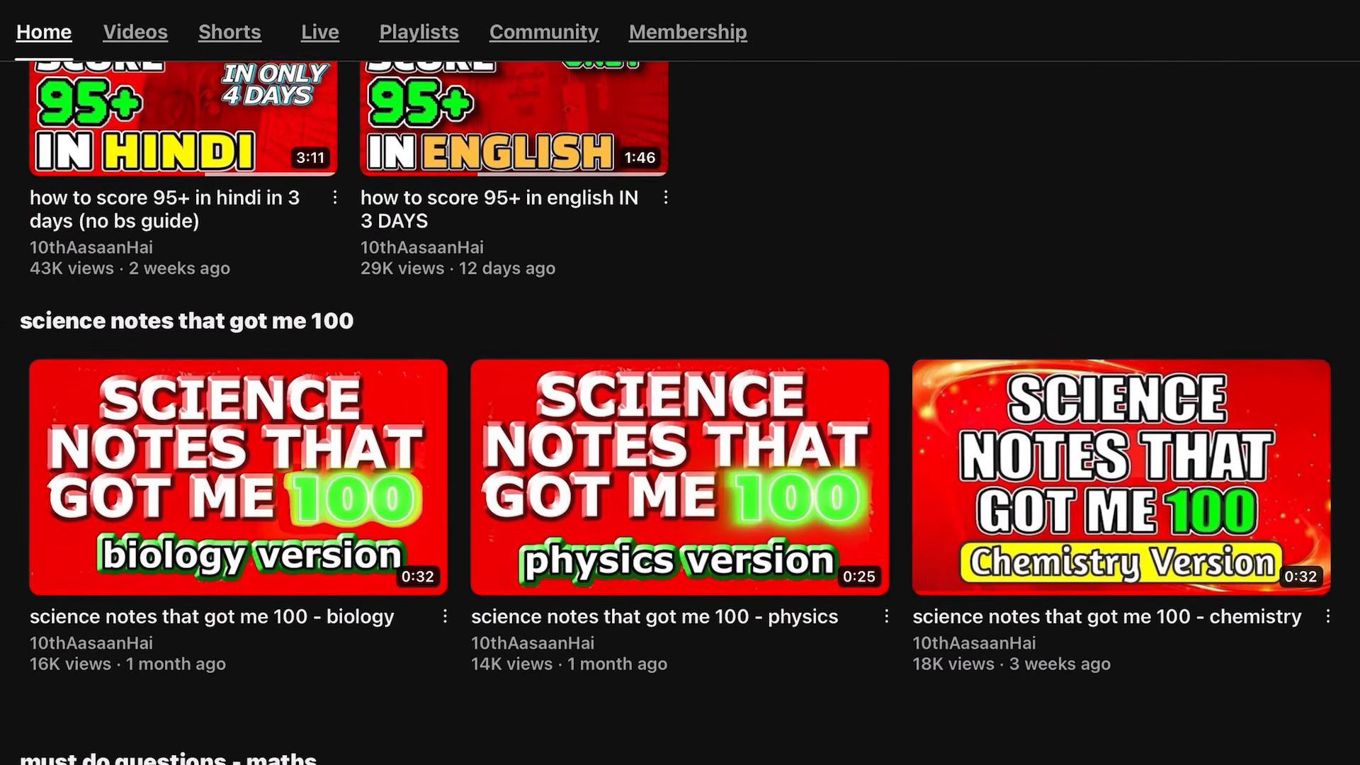